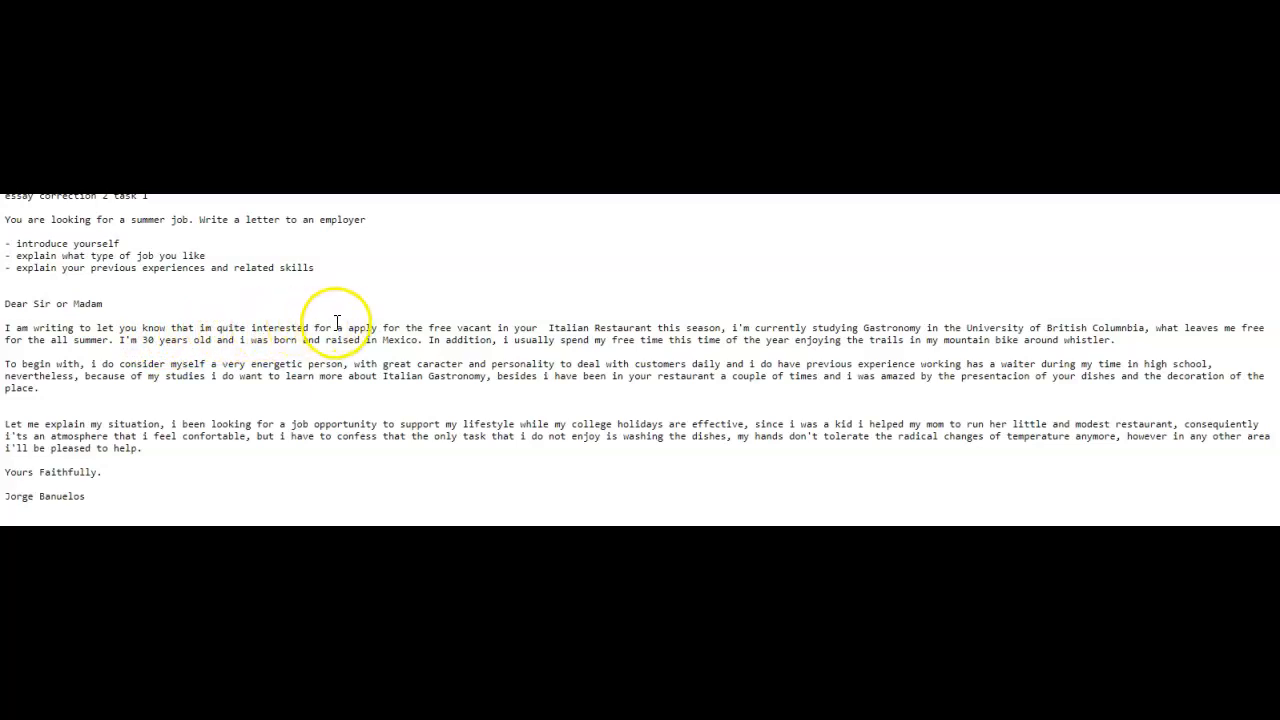
{"action": "mouse_move", "coordinate": [548, 322]}
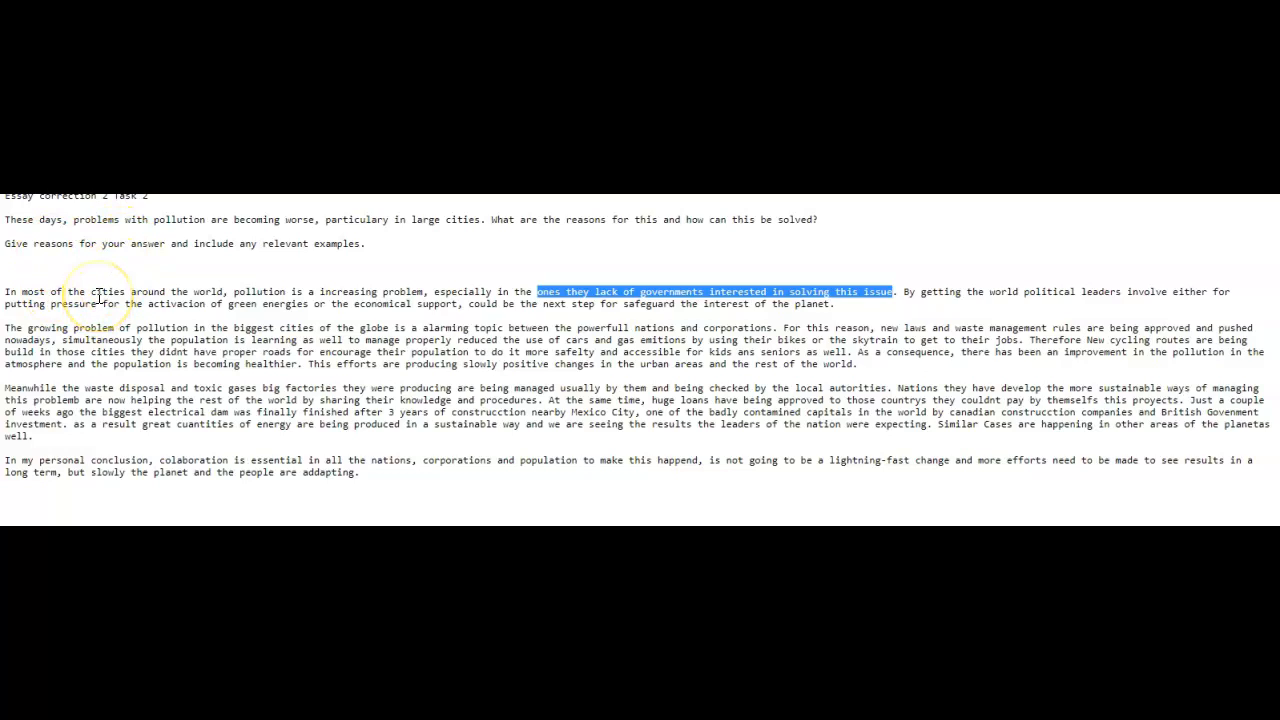
{"action": "mouse_move", "coordinate": [393, 298]}
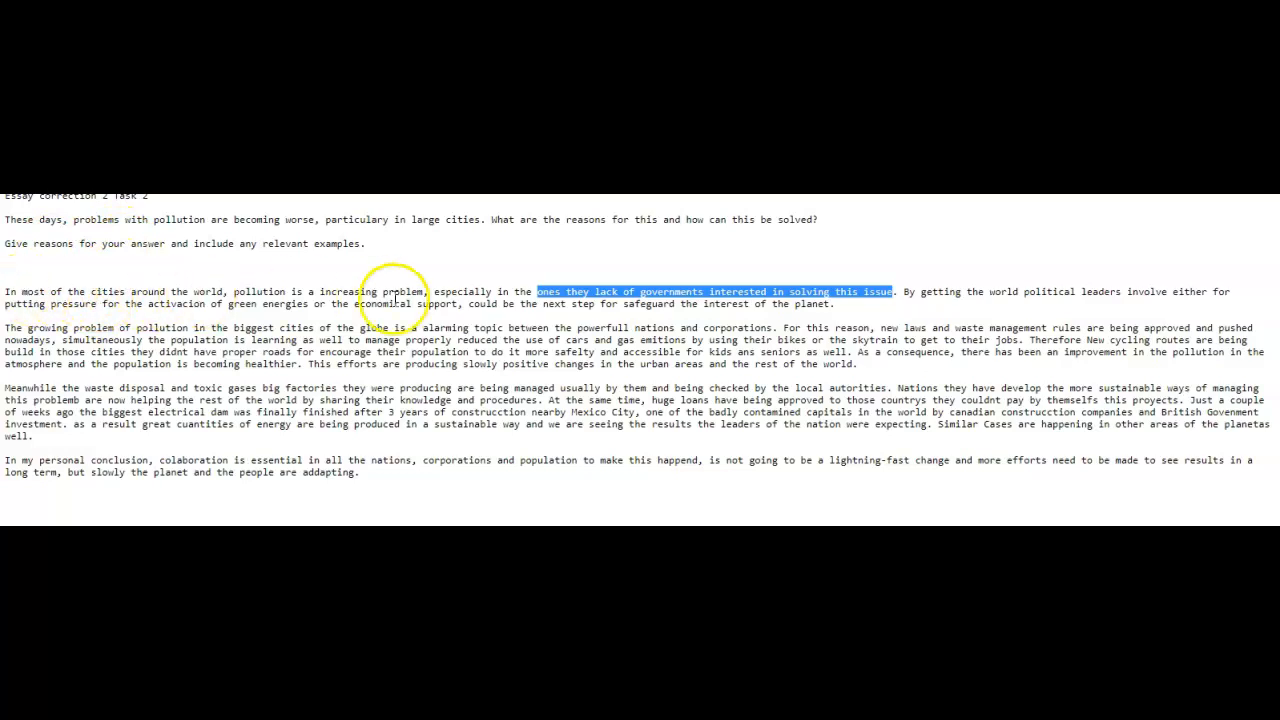
{"action": "mouse_move", "coordinate": [490, 290]}
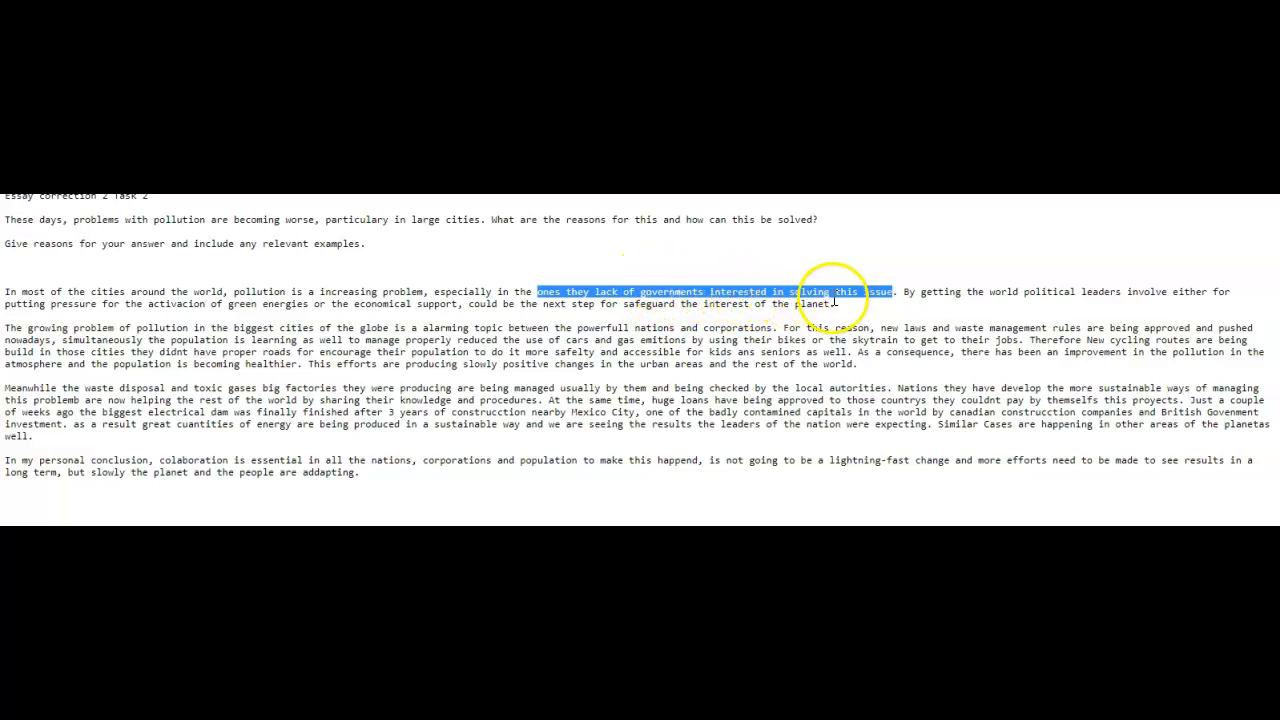
{"action": "mouse_move", "coordinate": [878, 308]}
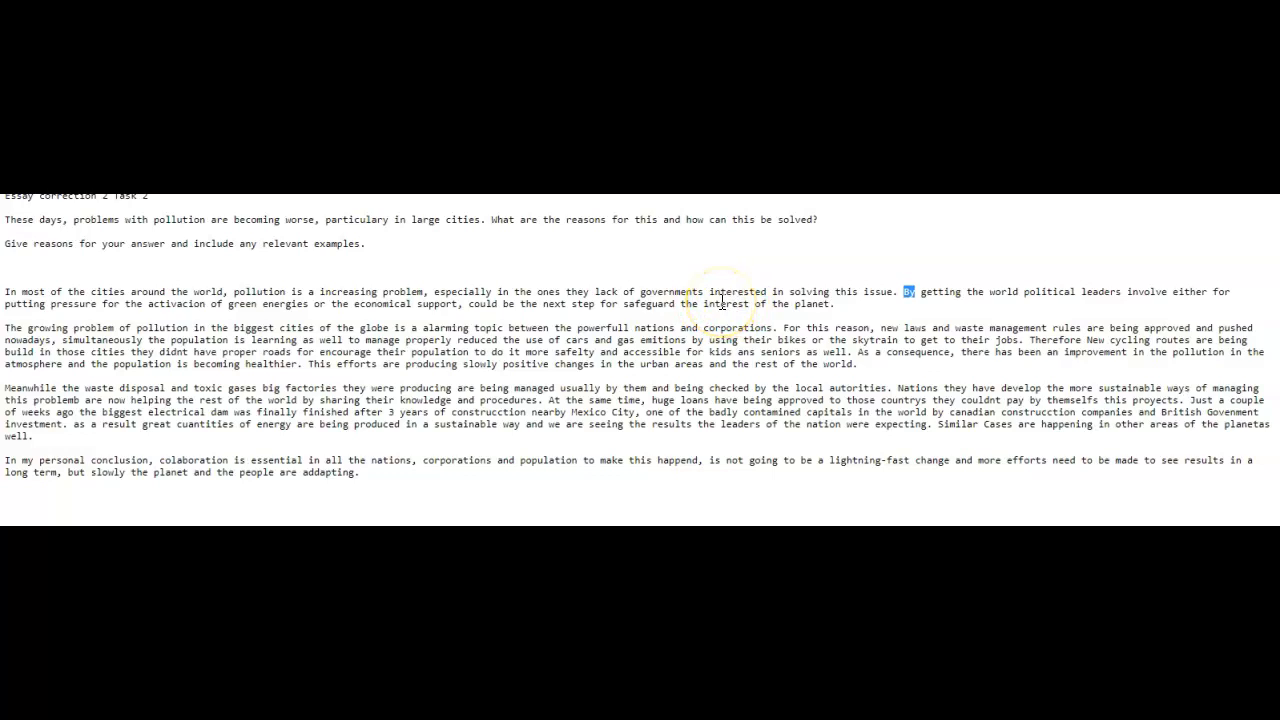
{"action": "left_click_drag", "start_coordinate": [5, 327], "coordinate": [418, 327]}
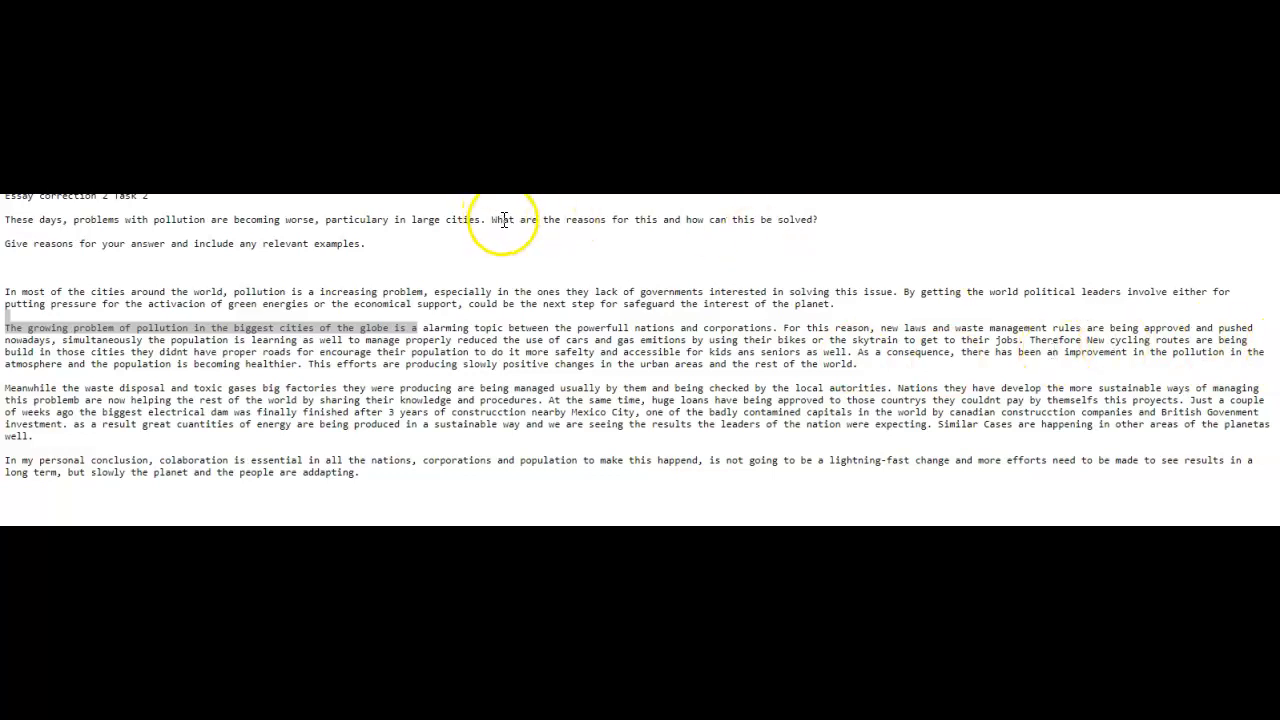
{"action": "mouse_move", "coordinate": [610, 224]}
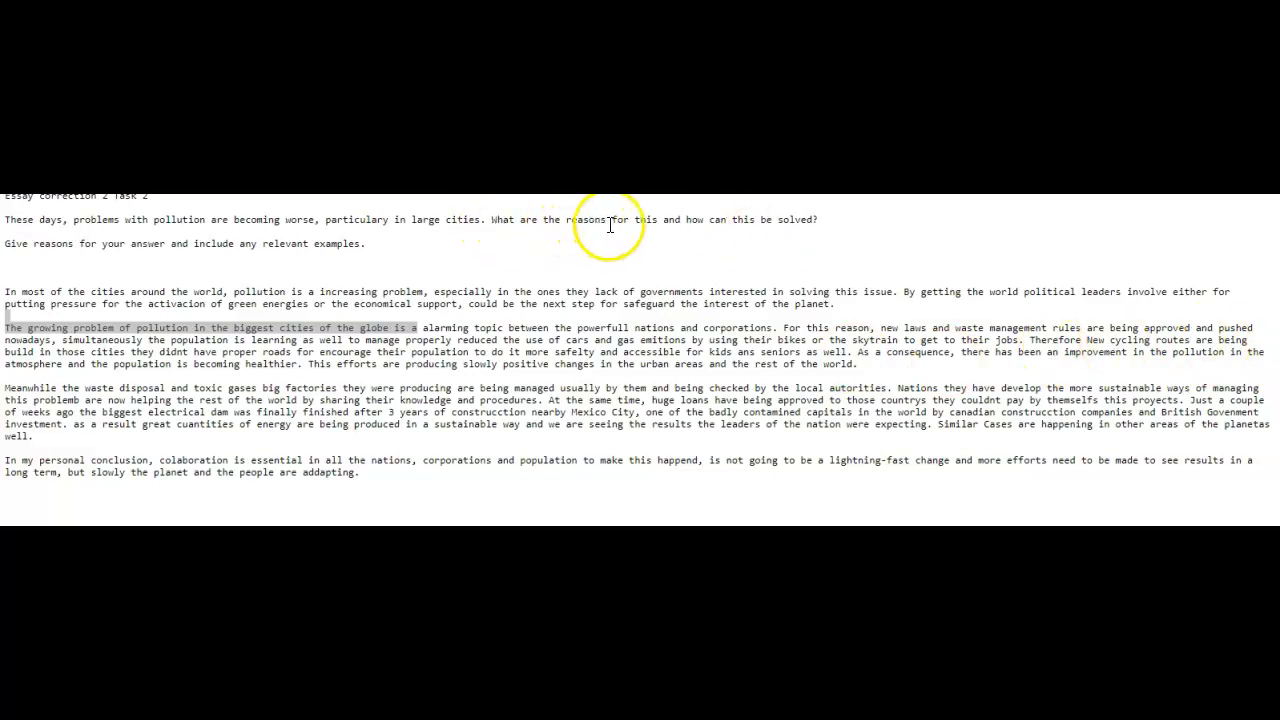
{"action": "mouse_move", "coordinate": [575, 218]}
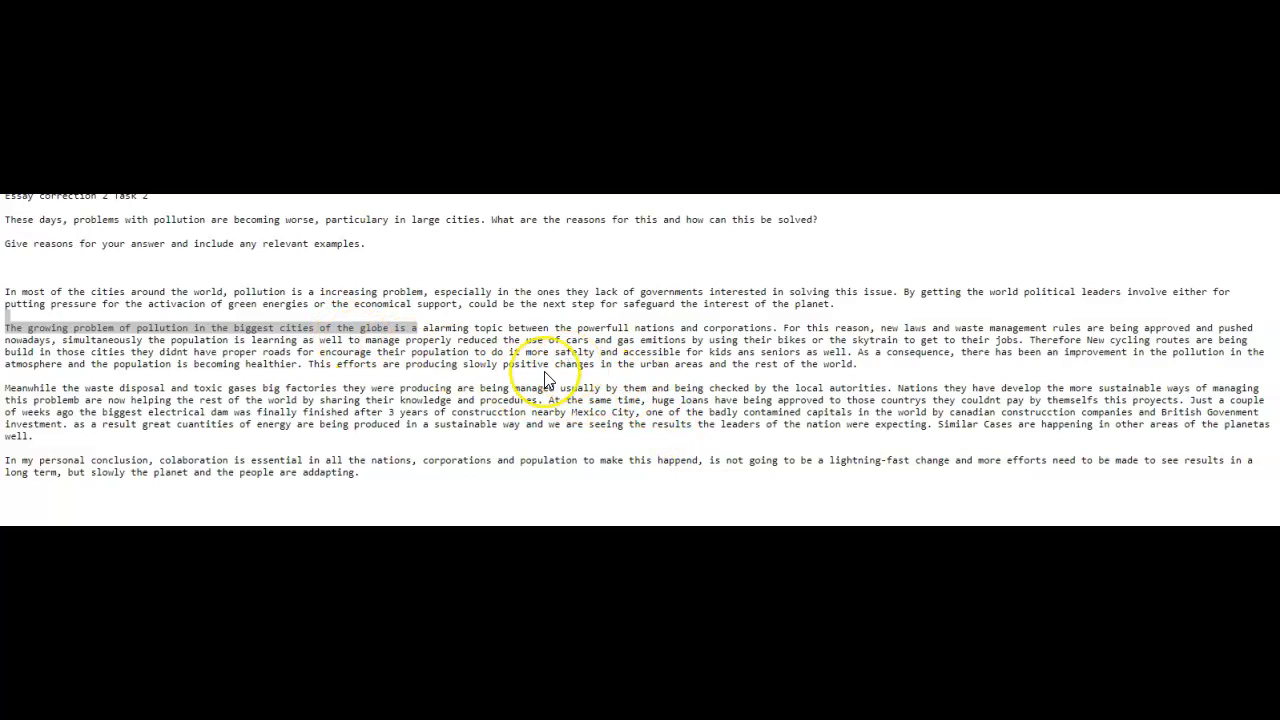
{"action": "mouse_move", "coordinate": [605, 252]}
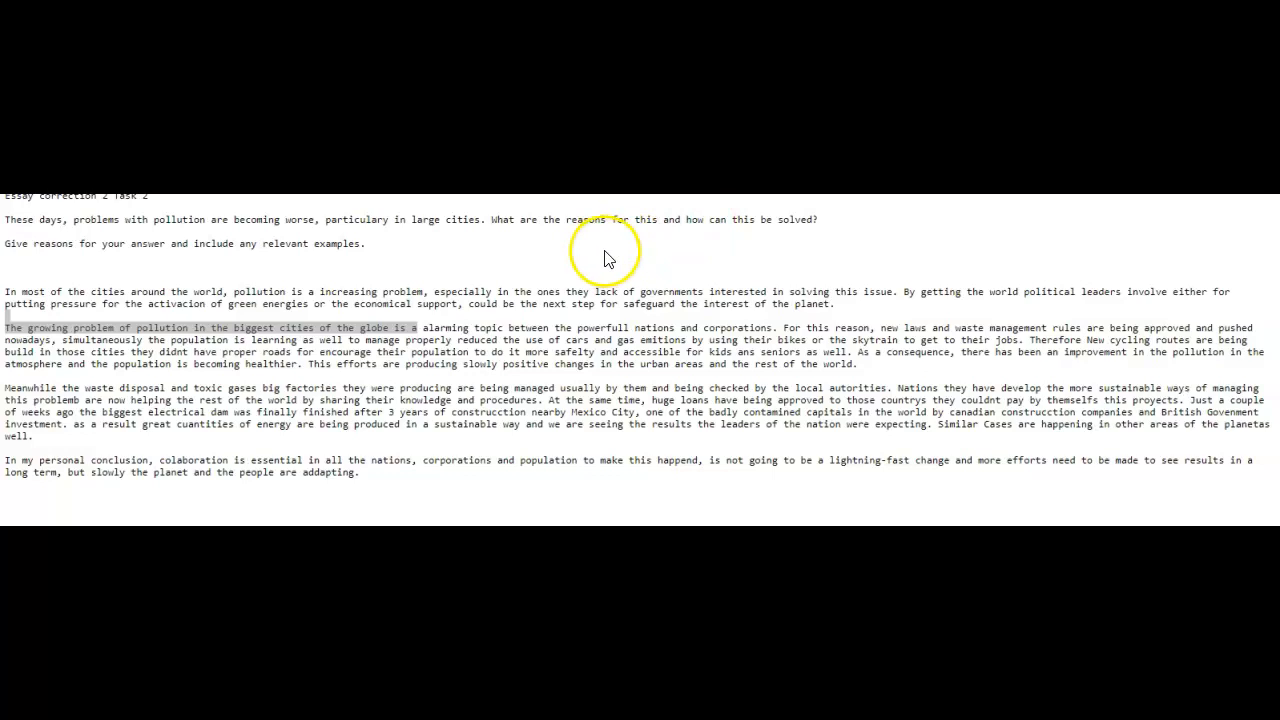
{"action": "mouse_move", "coordinate": [383, 385]}
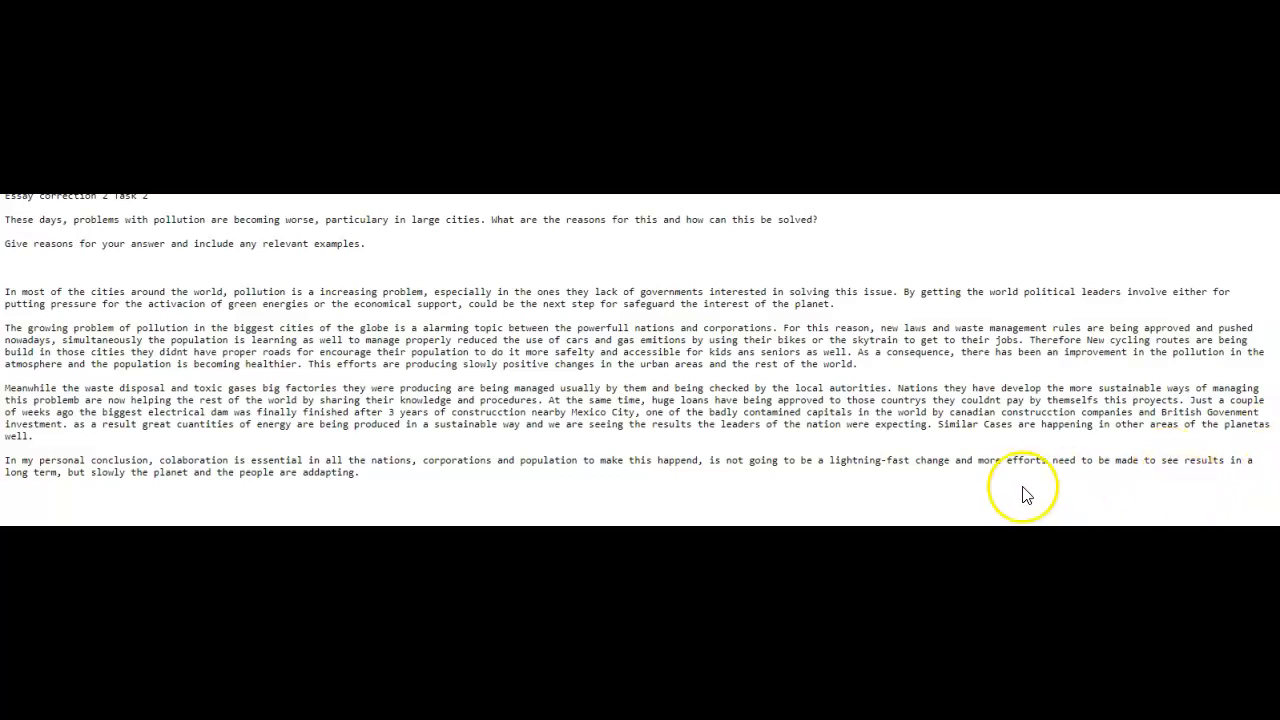
{"action": "double_click", "coordinate": [372, 460]}
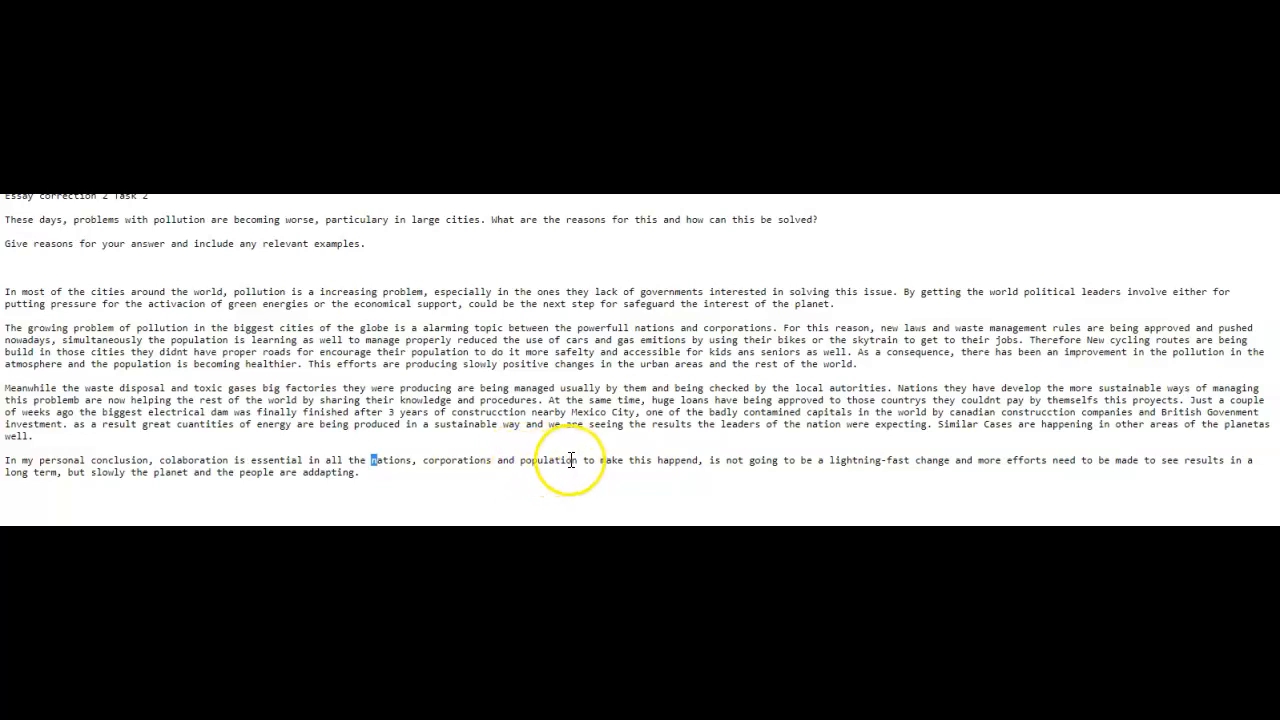